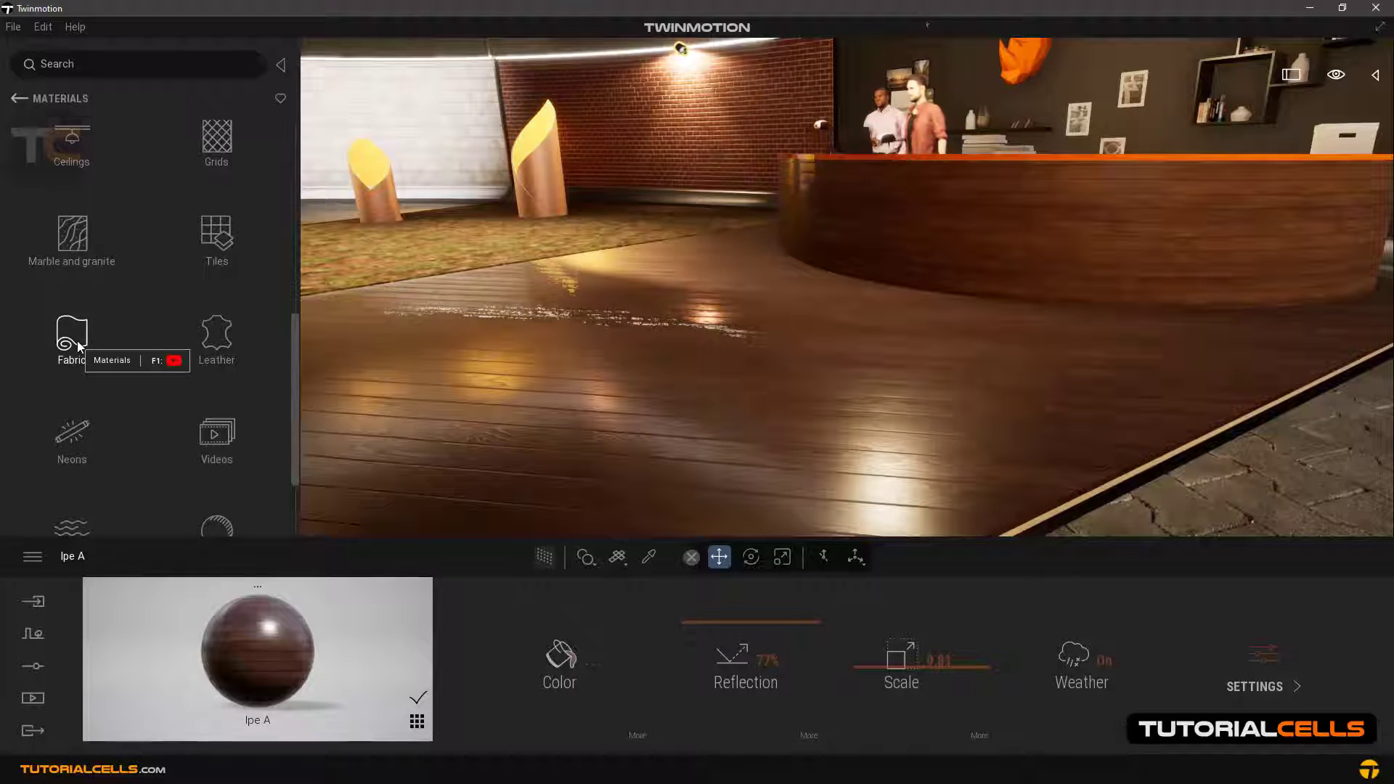
# Apply Fabric diamond 01, Carpet wool tile 01, then Long pile carpet 09 to the floor
pyautogui.click(72, 337)
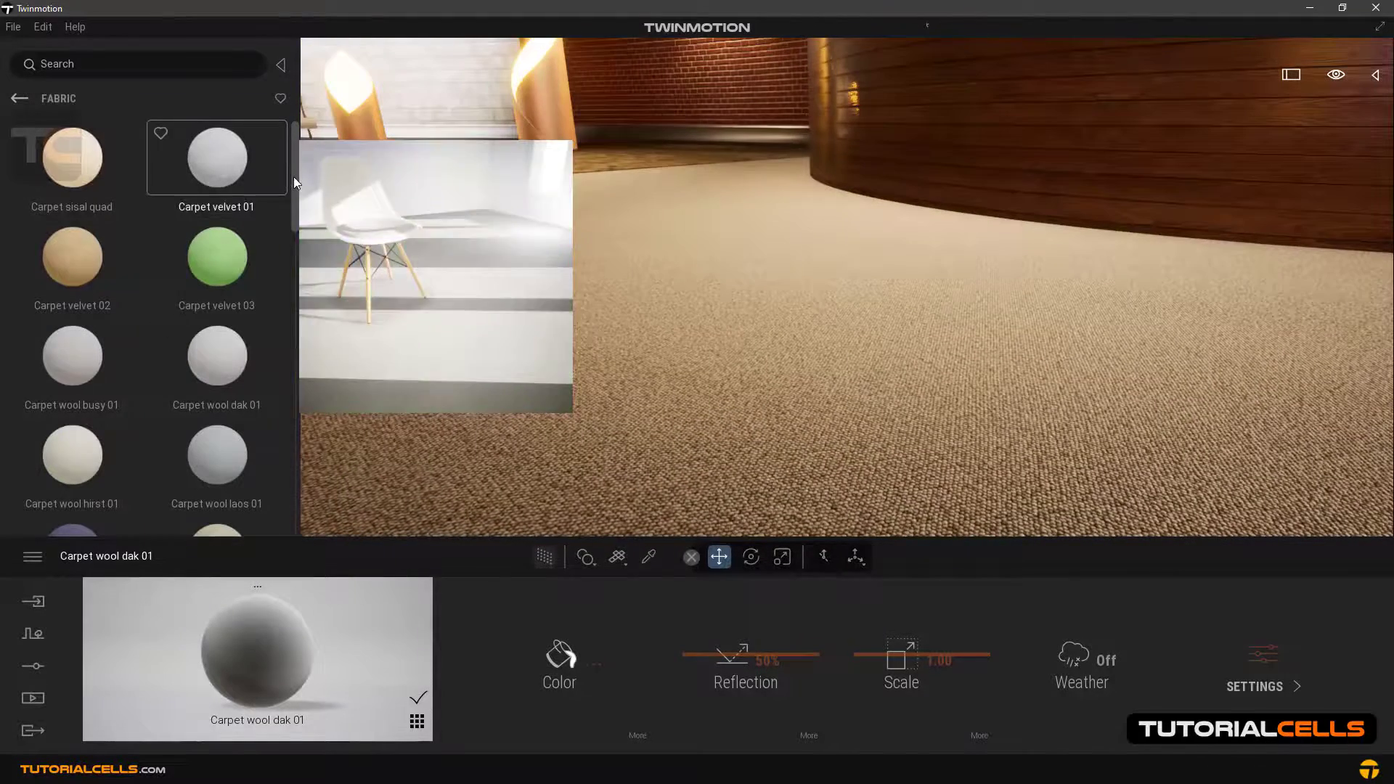
pyautogui.scroll(-3)
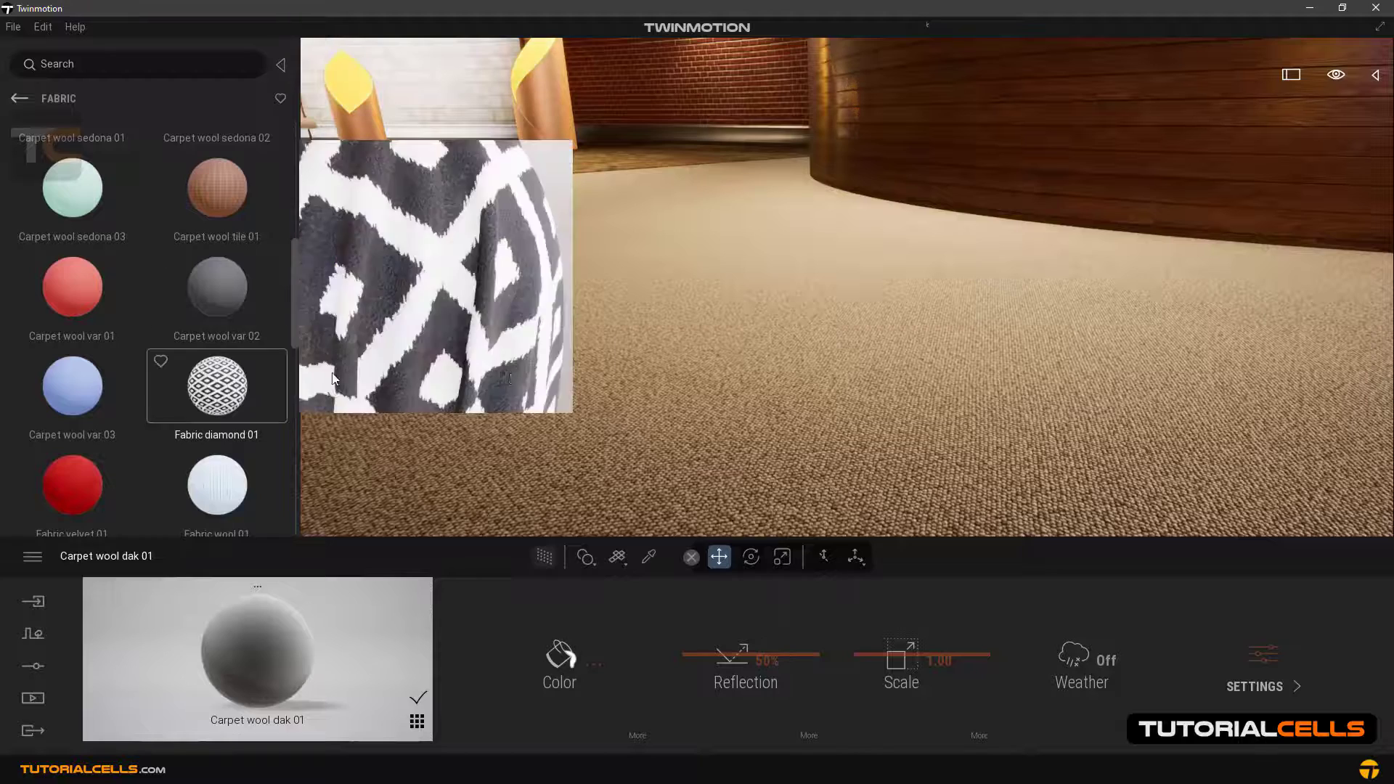
pyautogui.click(217, 385)
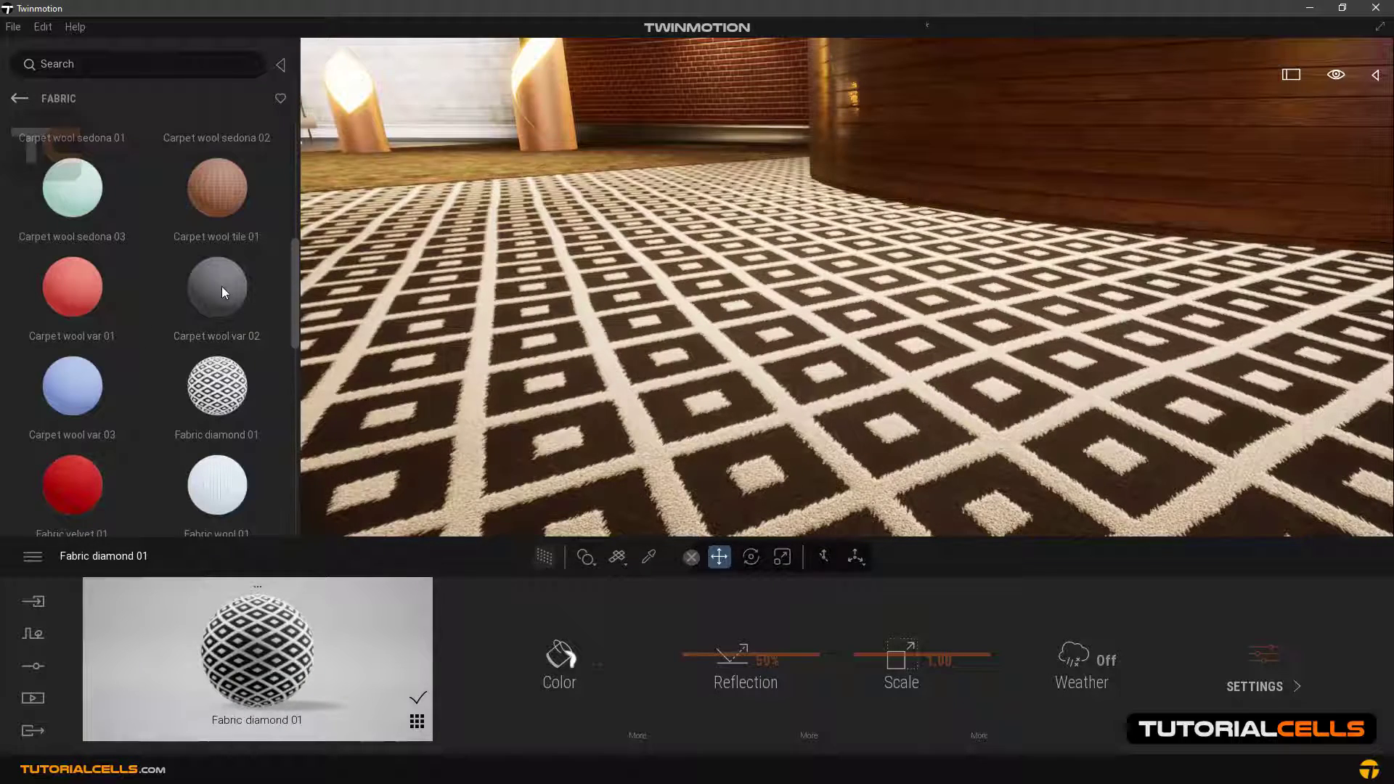
pyautogui.click(217, 189)
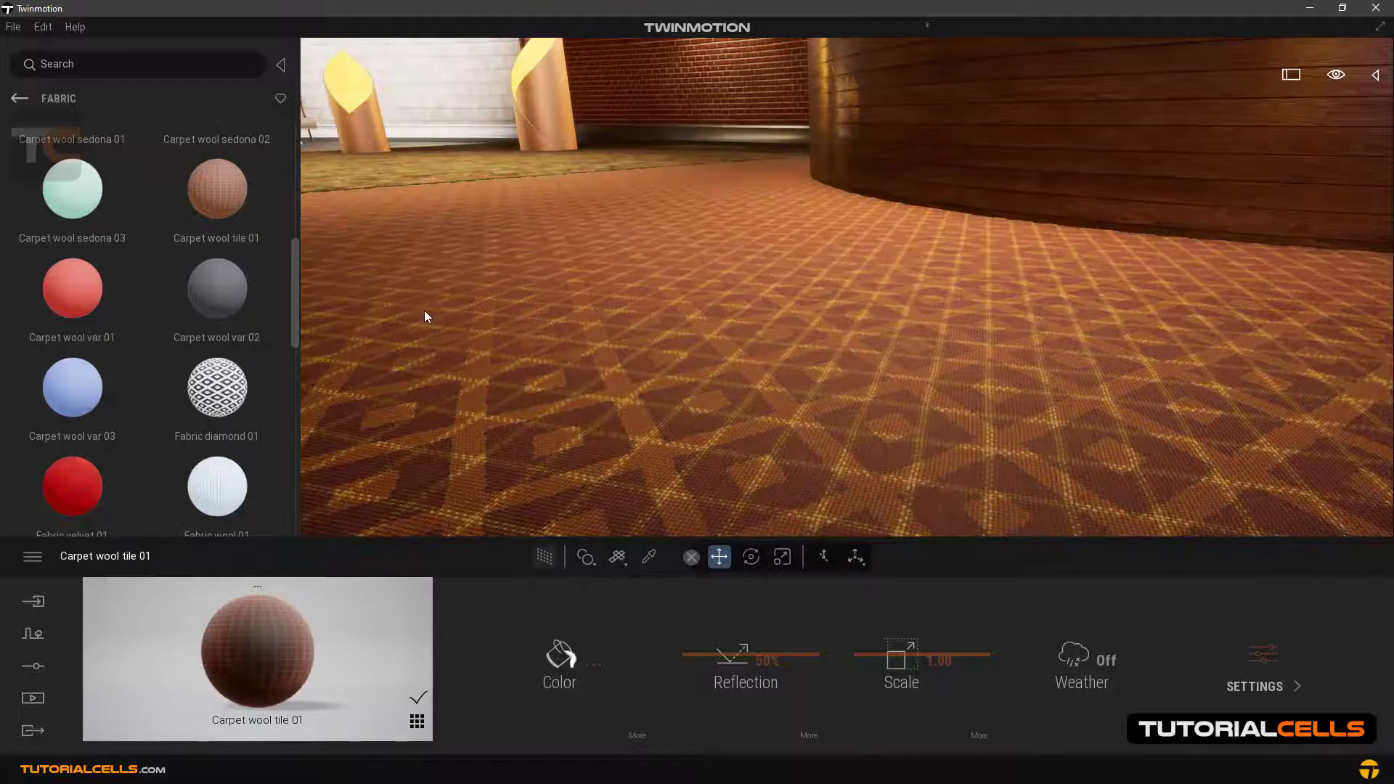
pyautogui.scroll(-3)
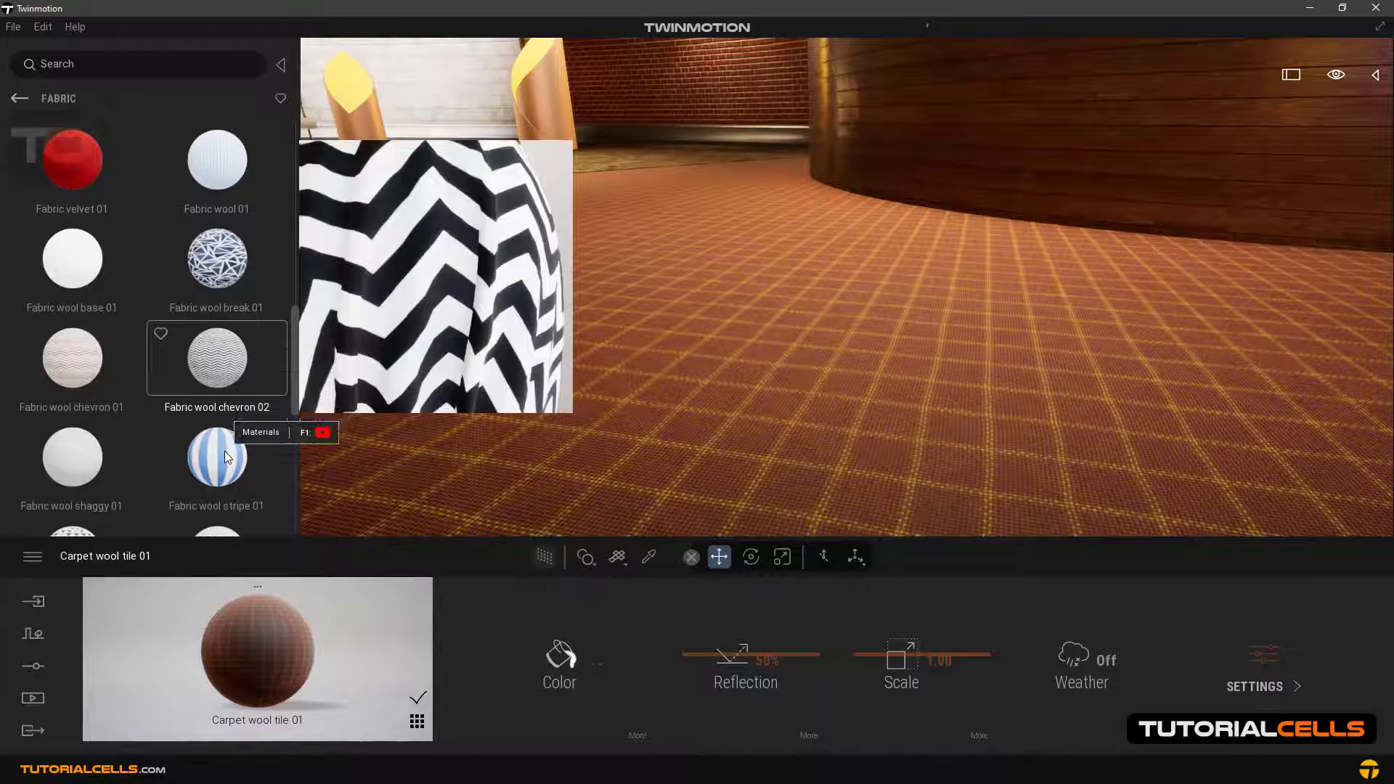
pyautogui.scroll(-3)
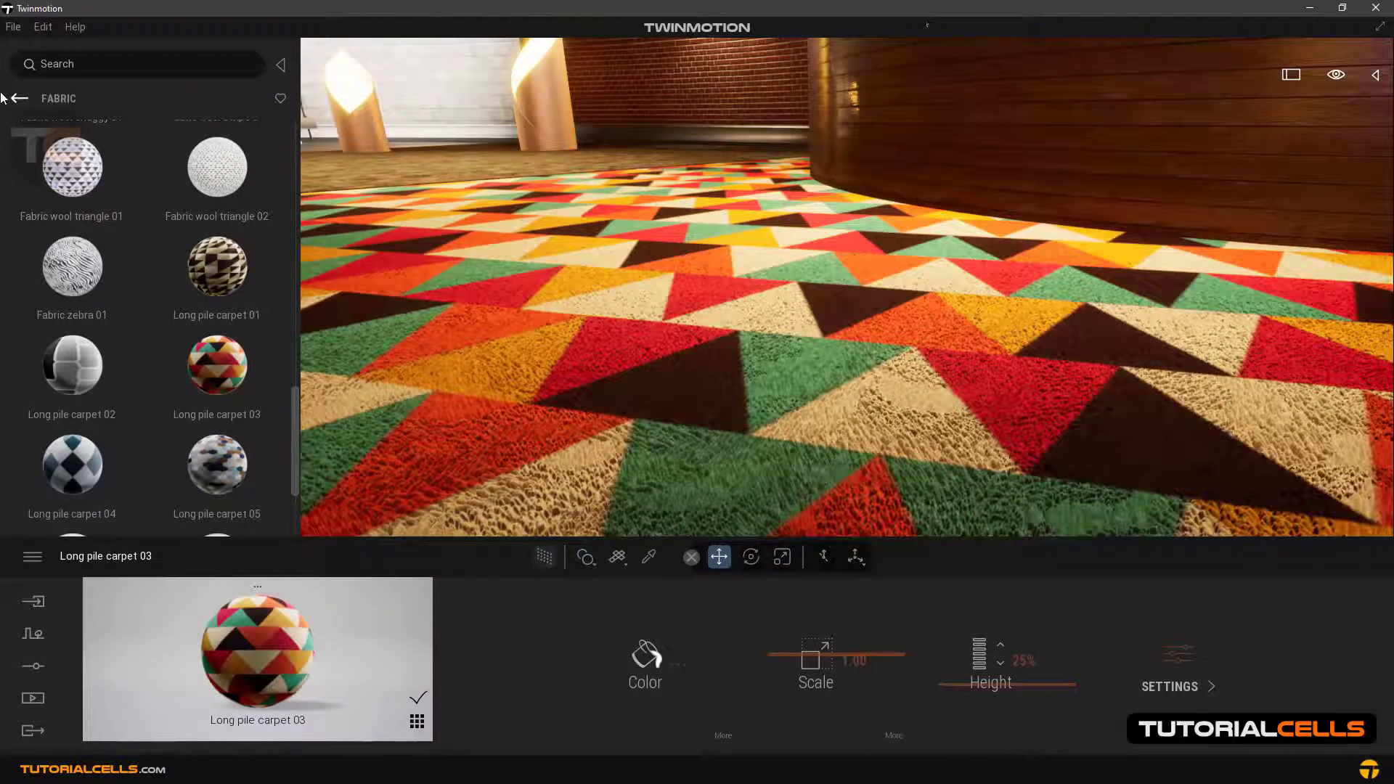
pyautogui.scroll(-3)
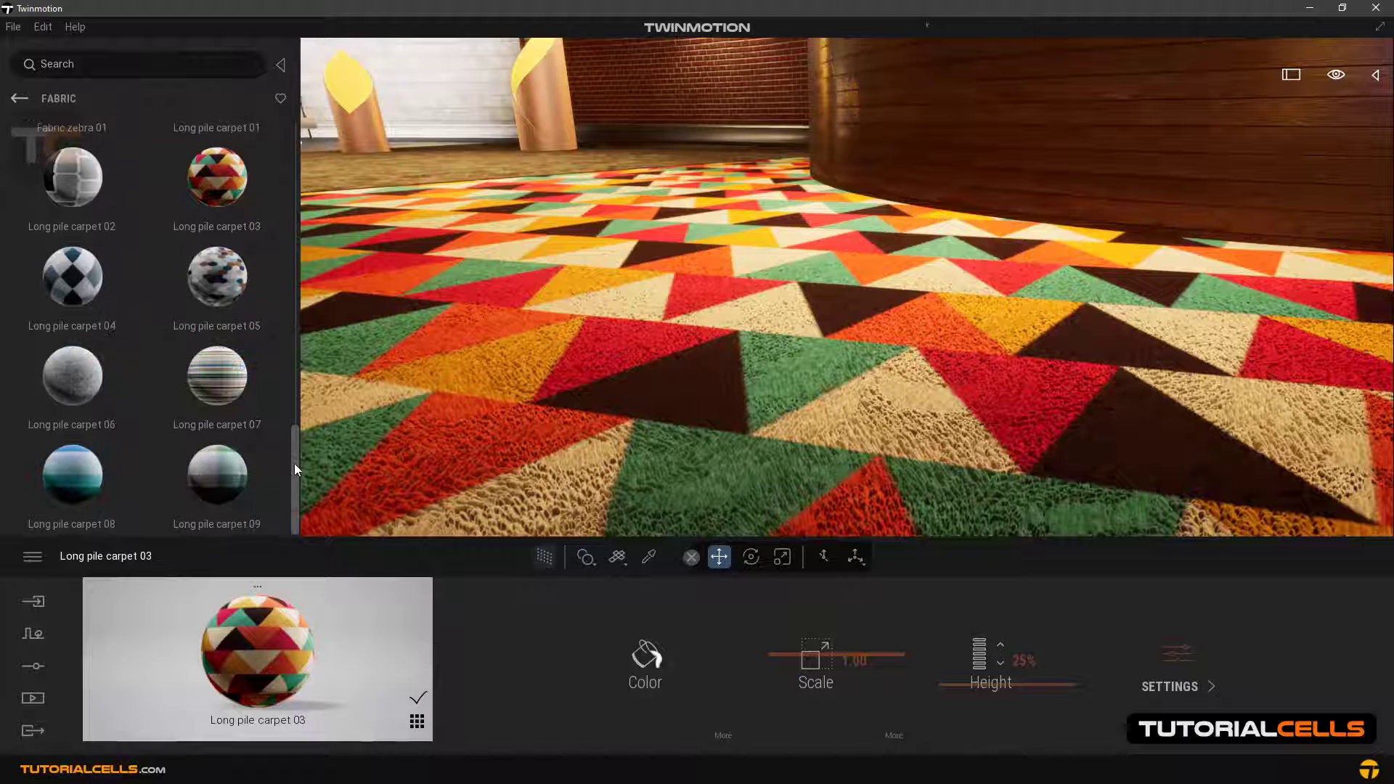
pyautogui.click(217, 474)
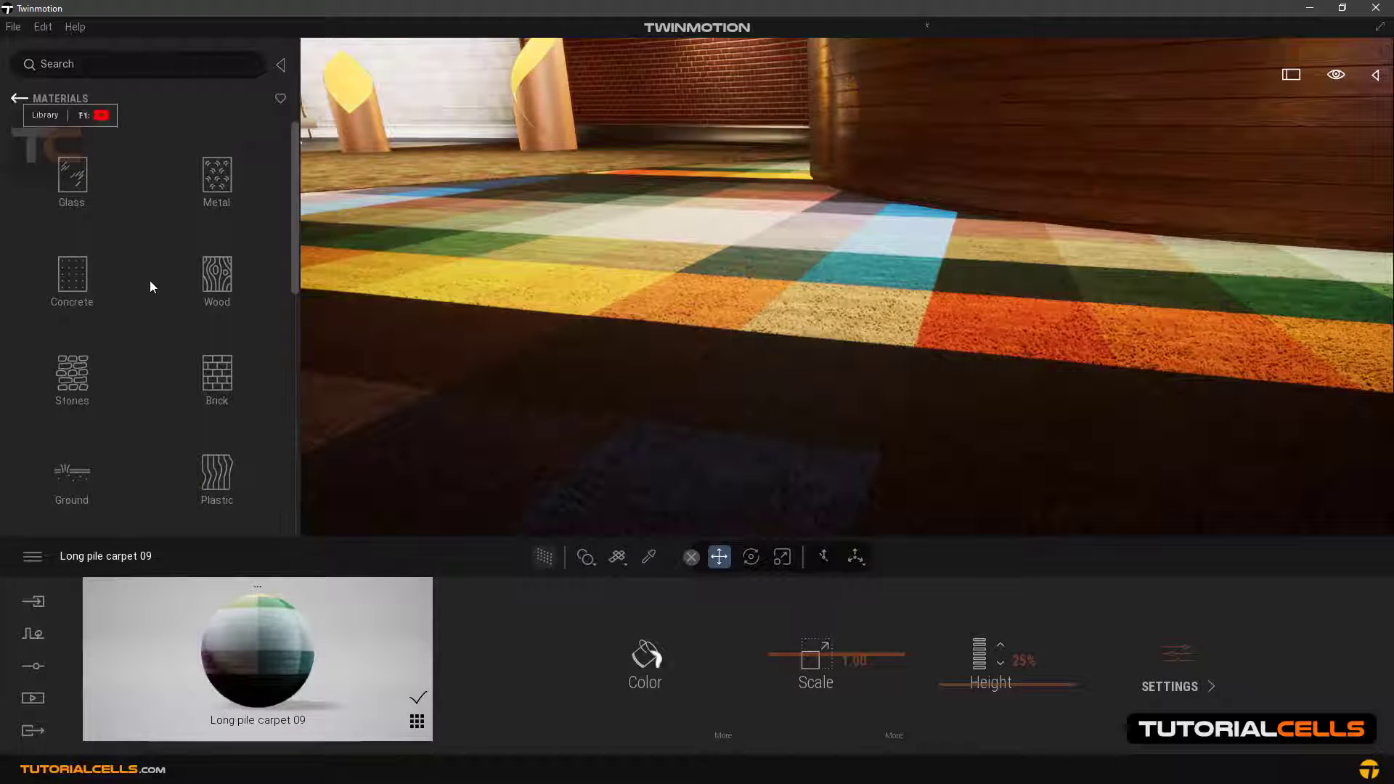
# Try Padded leather 03, then apply Wall tiles leather 01 and return to Materials
pyautogui.scroll(-3)
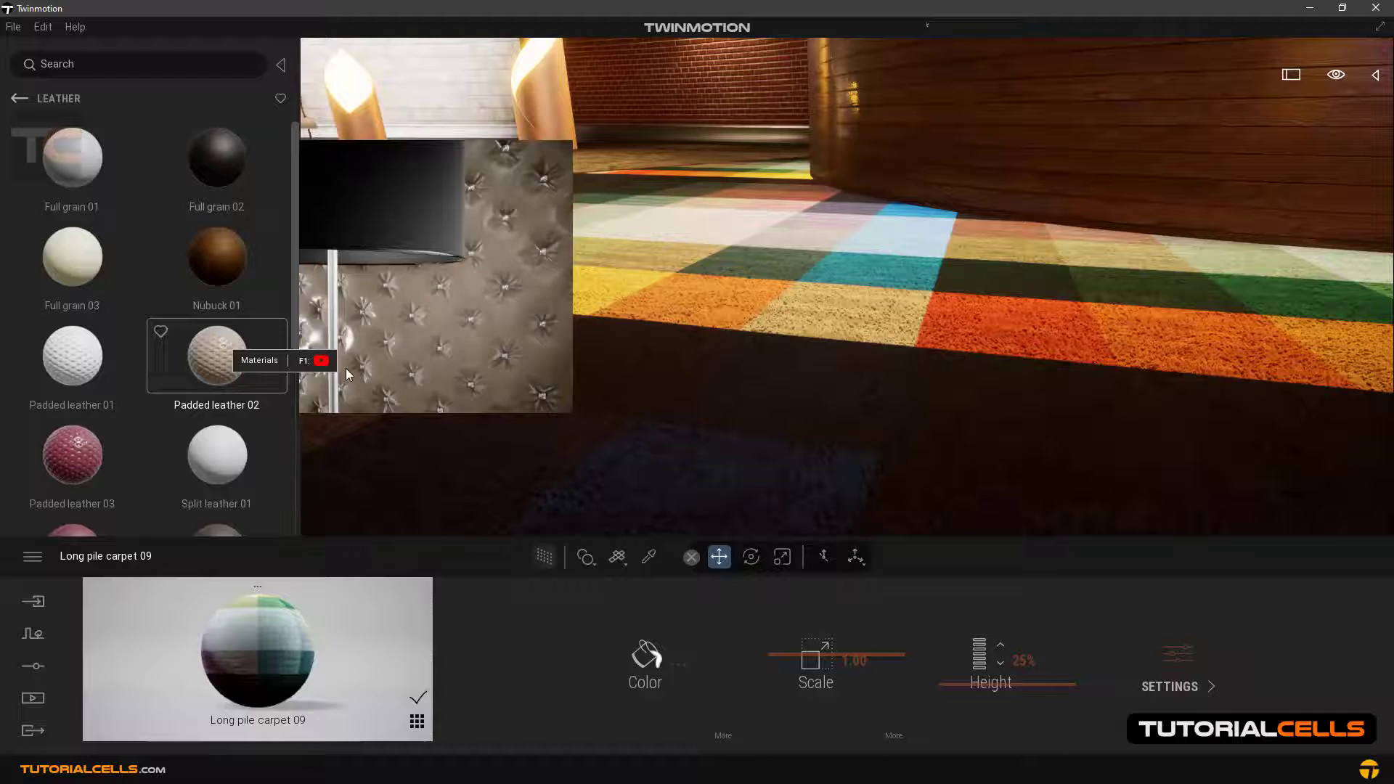
pyautogui.click(216, 356)
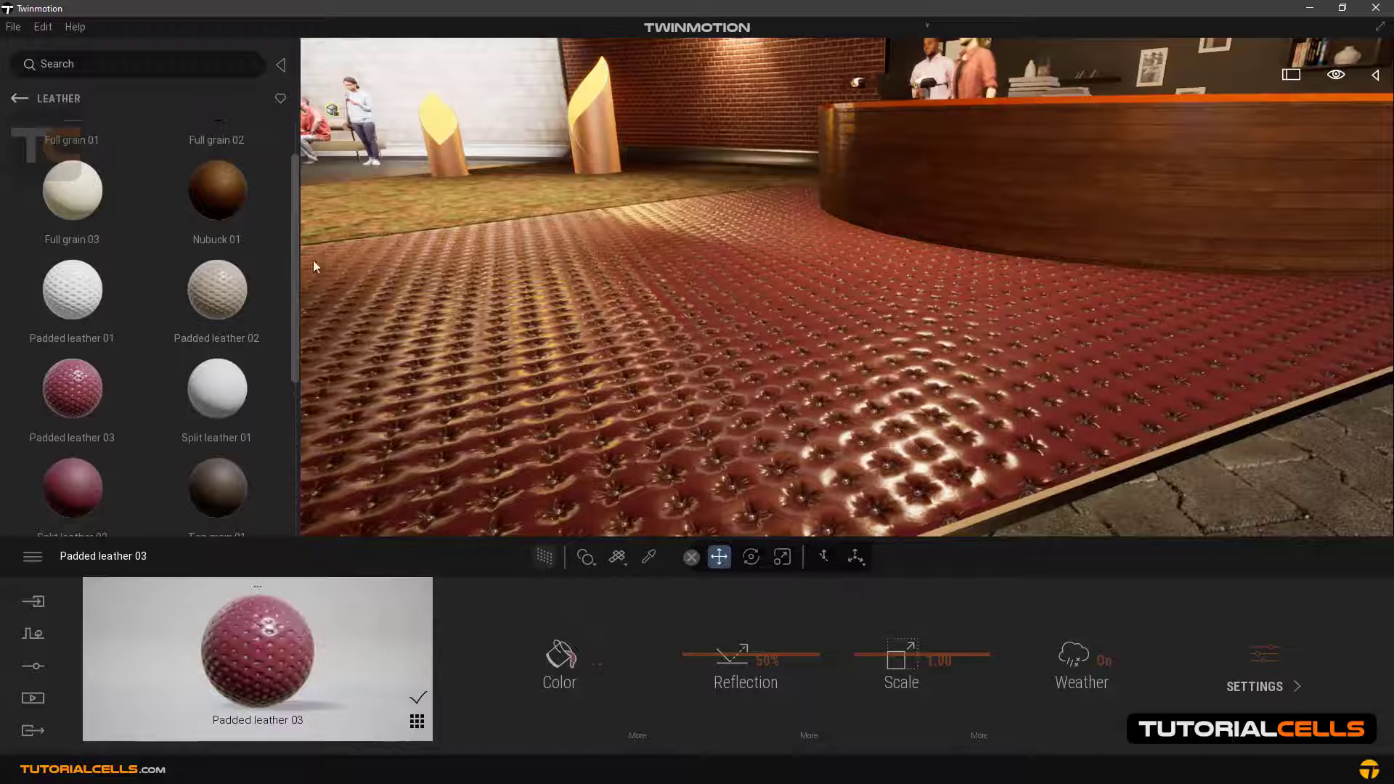
pyautogui.scroll(-3)
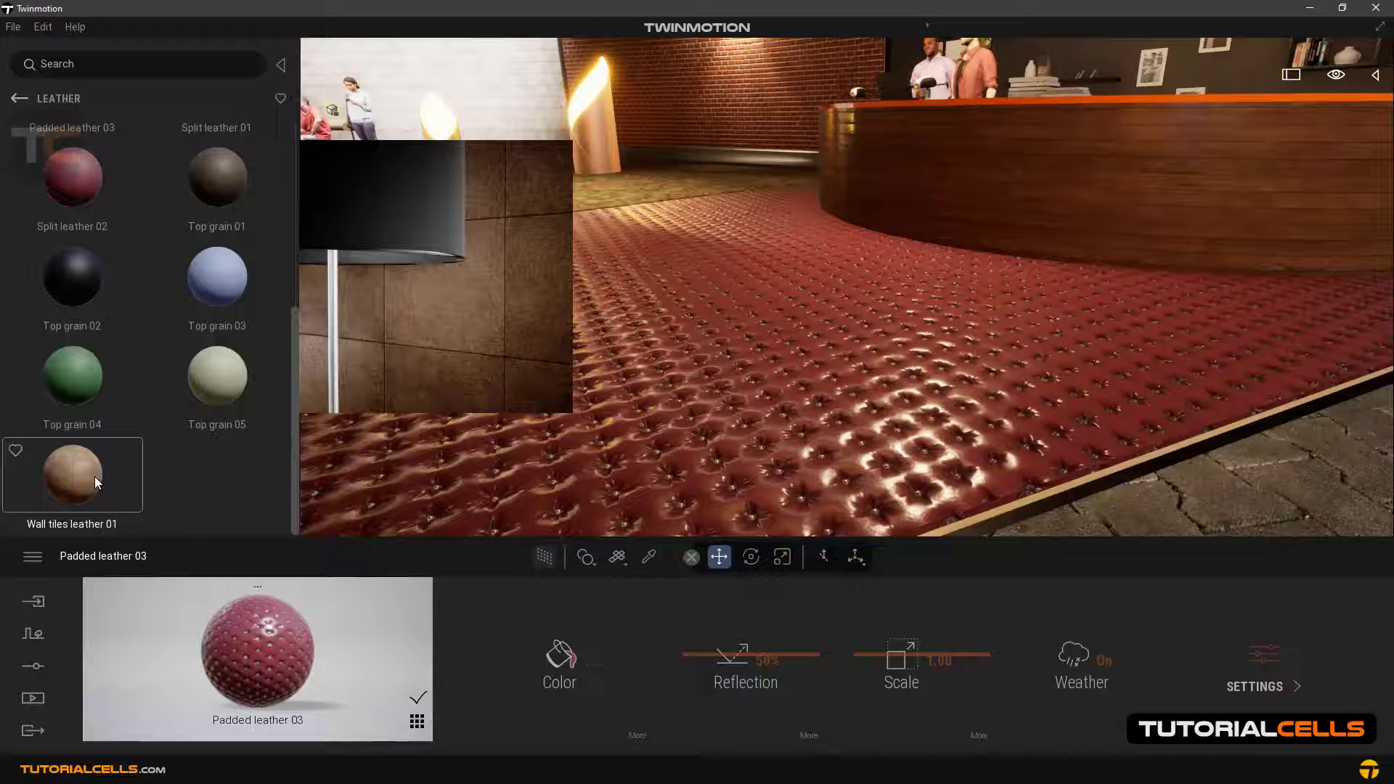
pyautogui.click(71, 475)
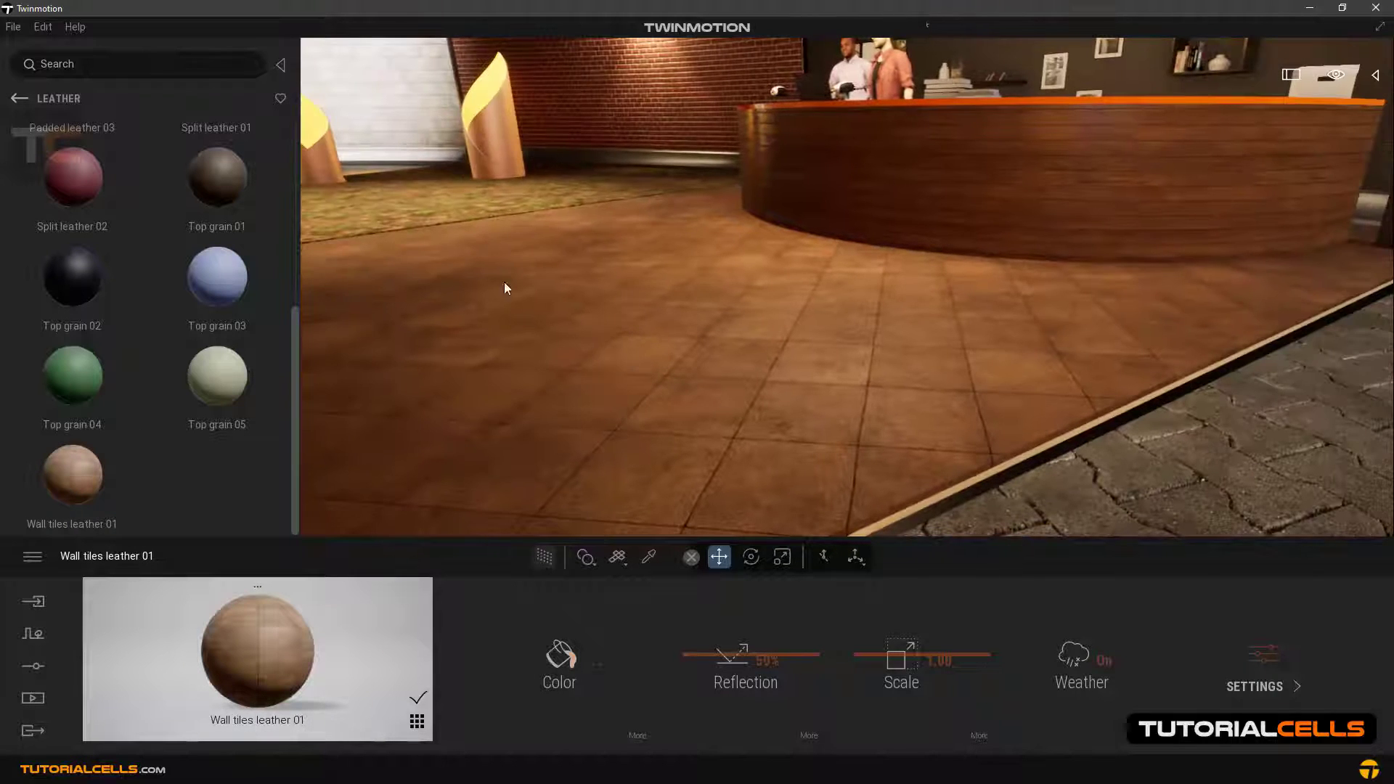
pyautogui.click(17, 99)
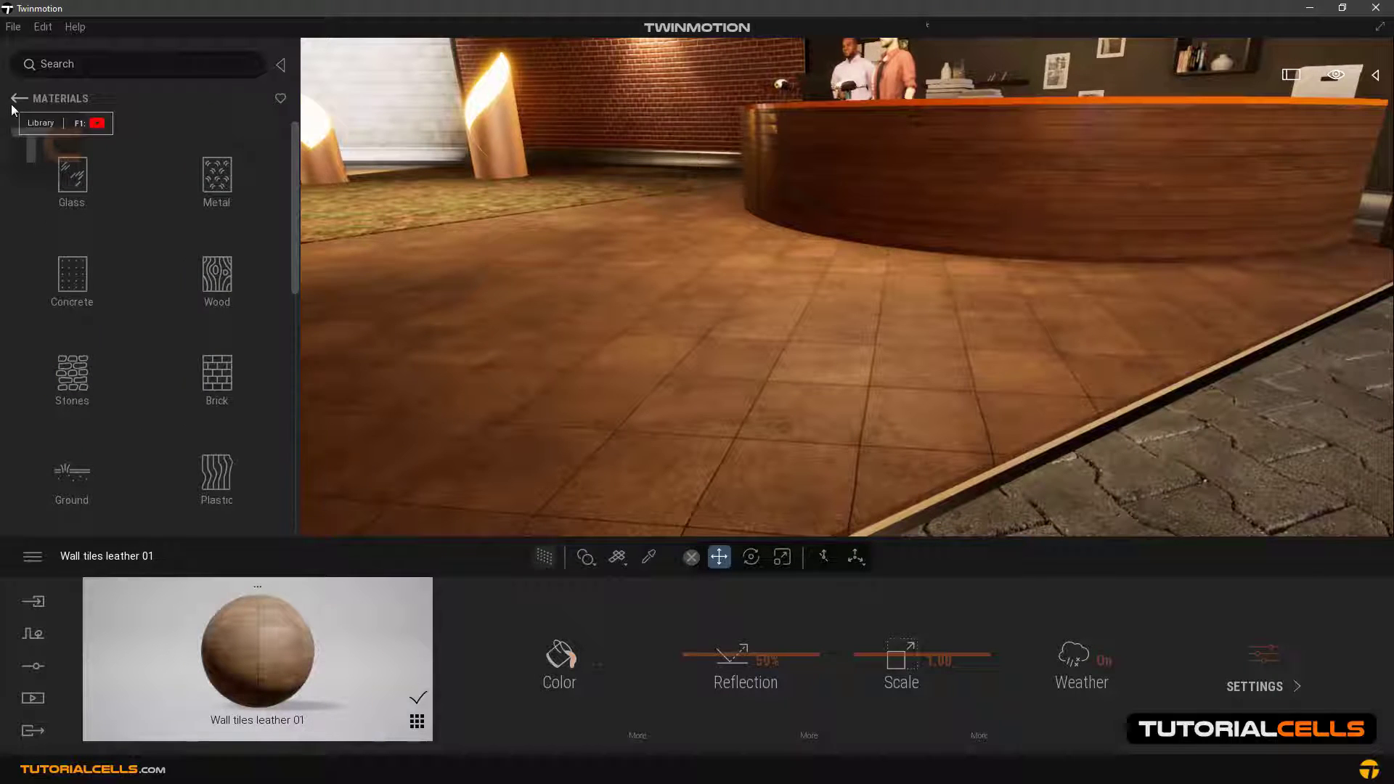
# Scroll through the Materials library toward the Translucent category
pyautogui.scroll(-3)
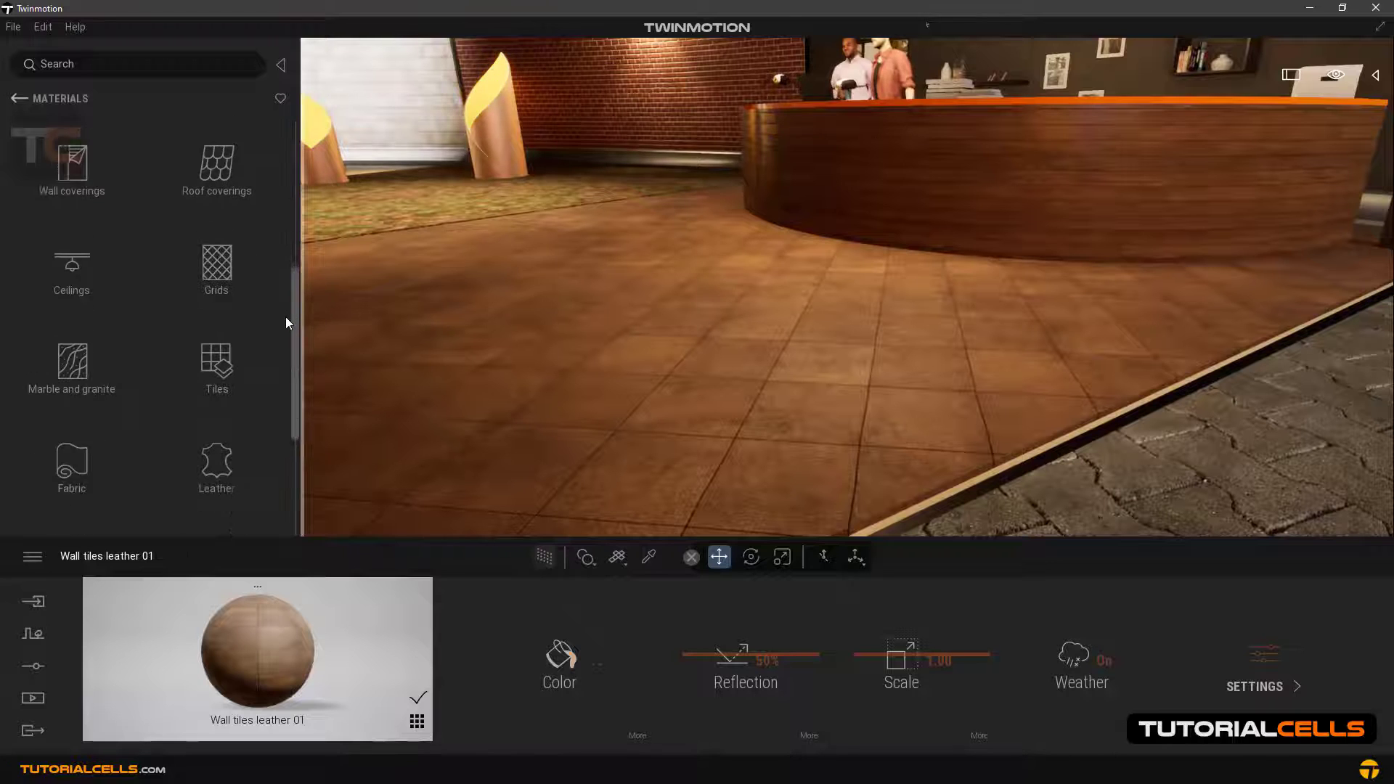
pyautogui.scroll(-3)
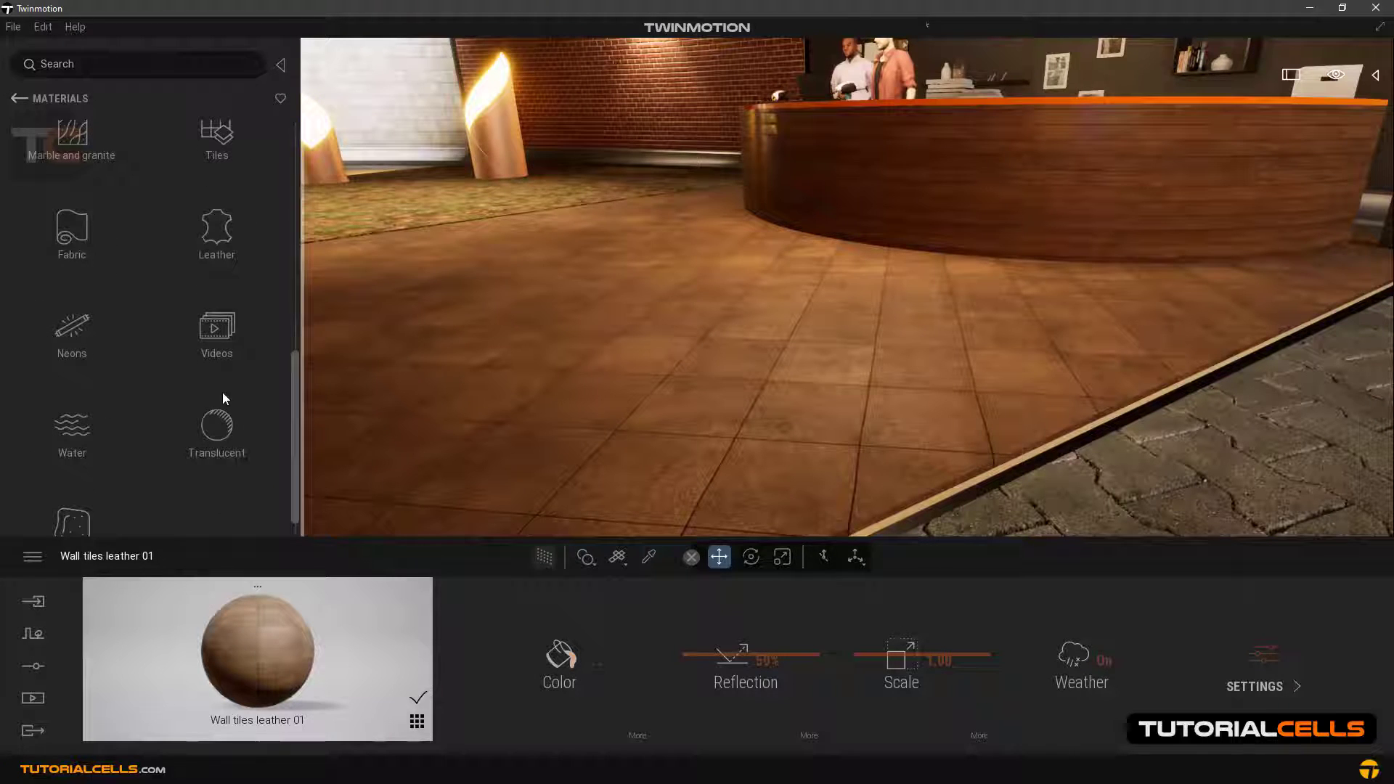
pyautogui.moveTo(210, 349)
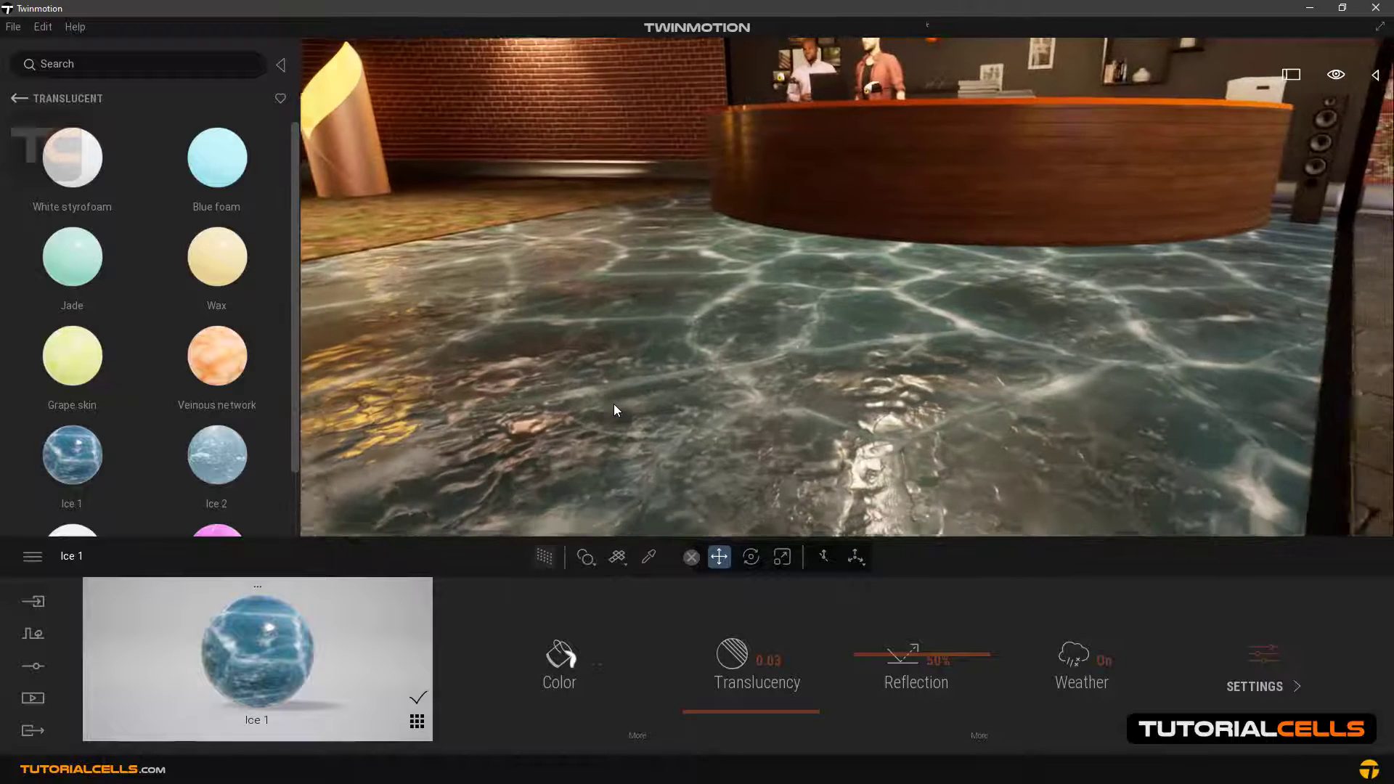
pyautogui.moveTo(216, 257)
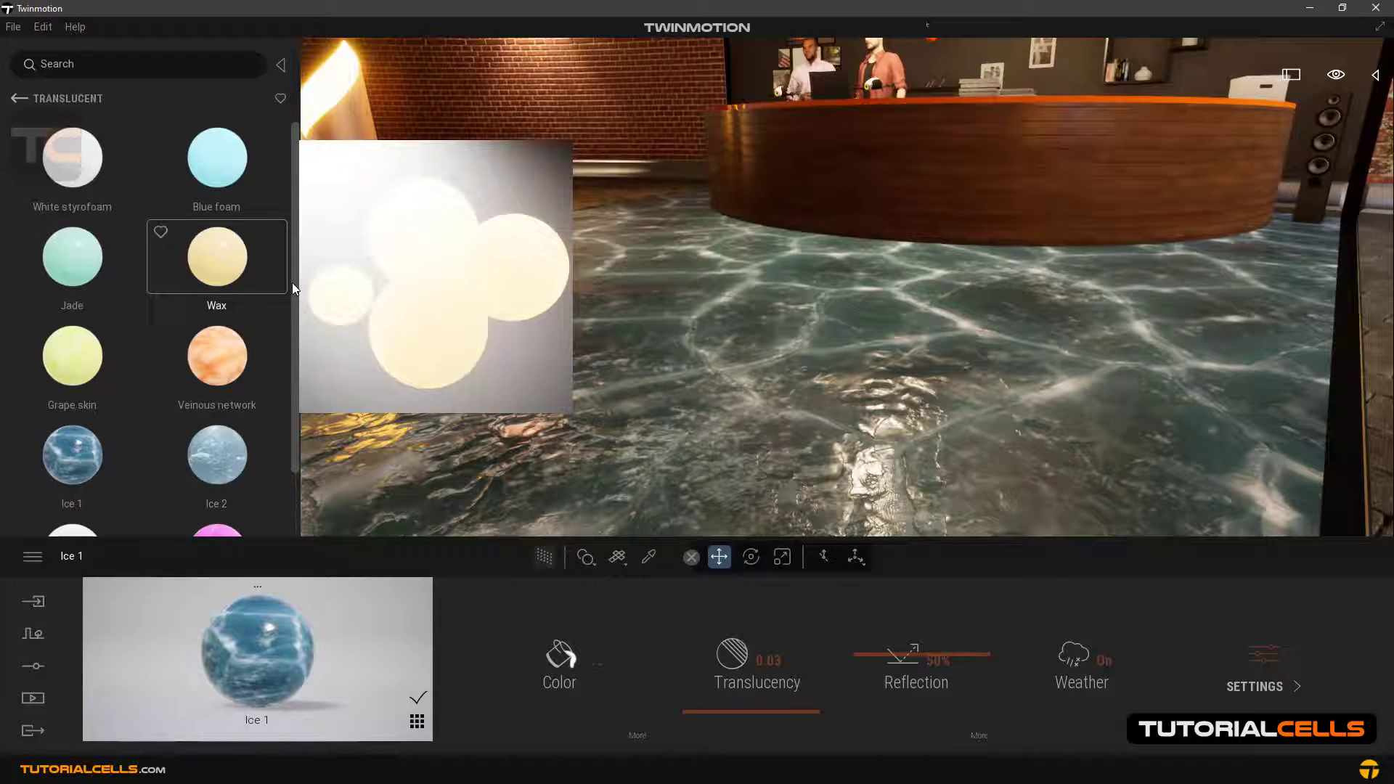
pyautogui.scroll(-3)
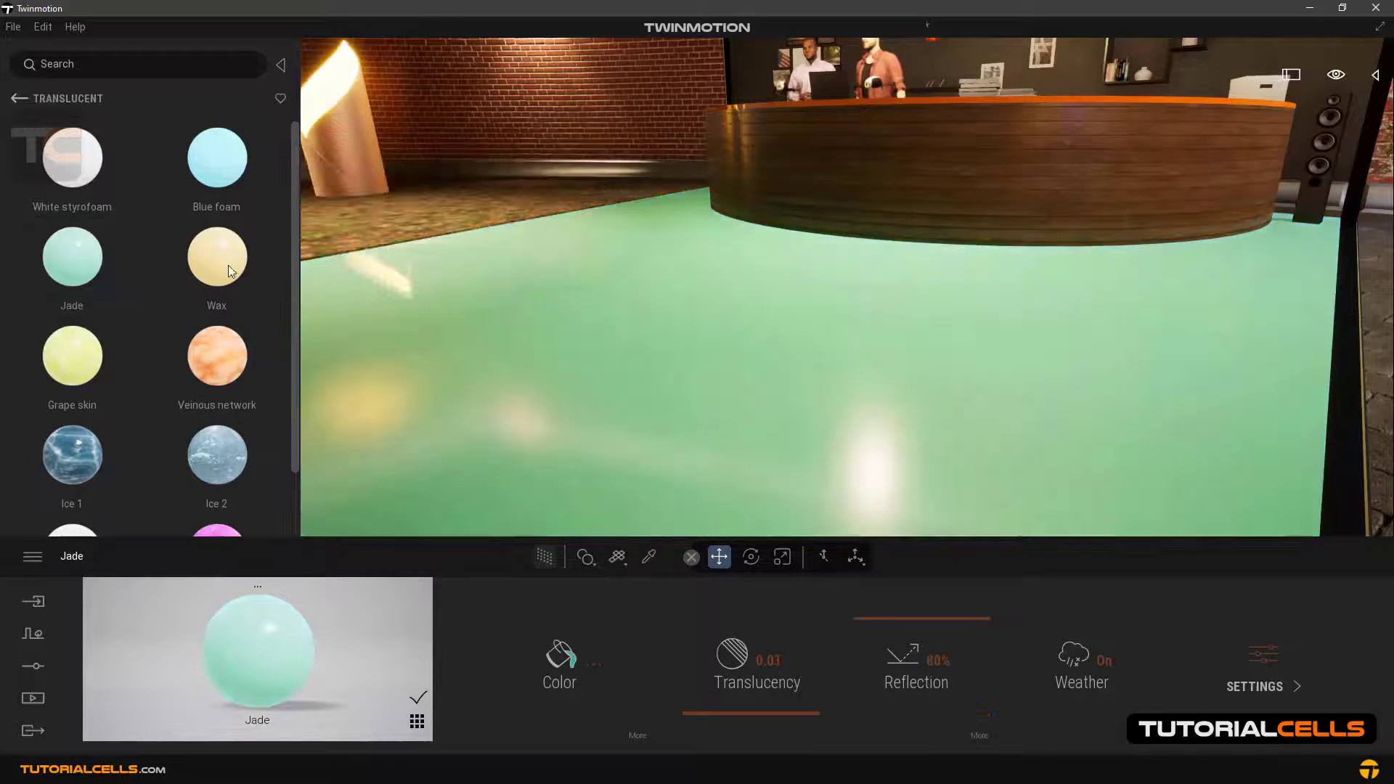
pyautogui.moveTo(217, 356)
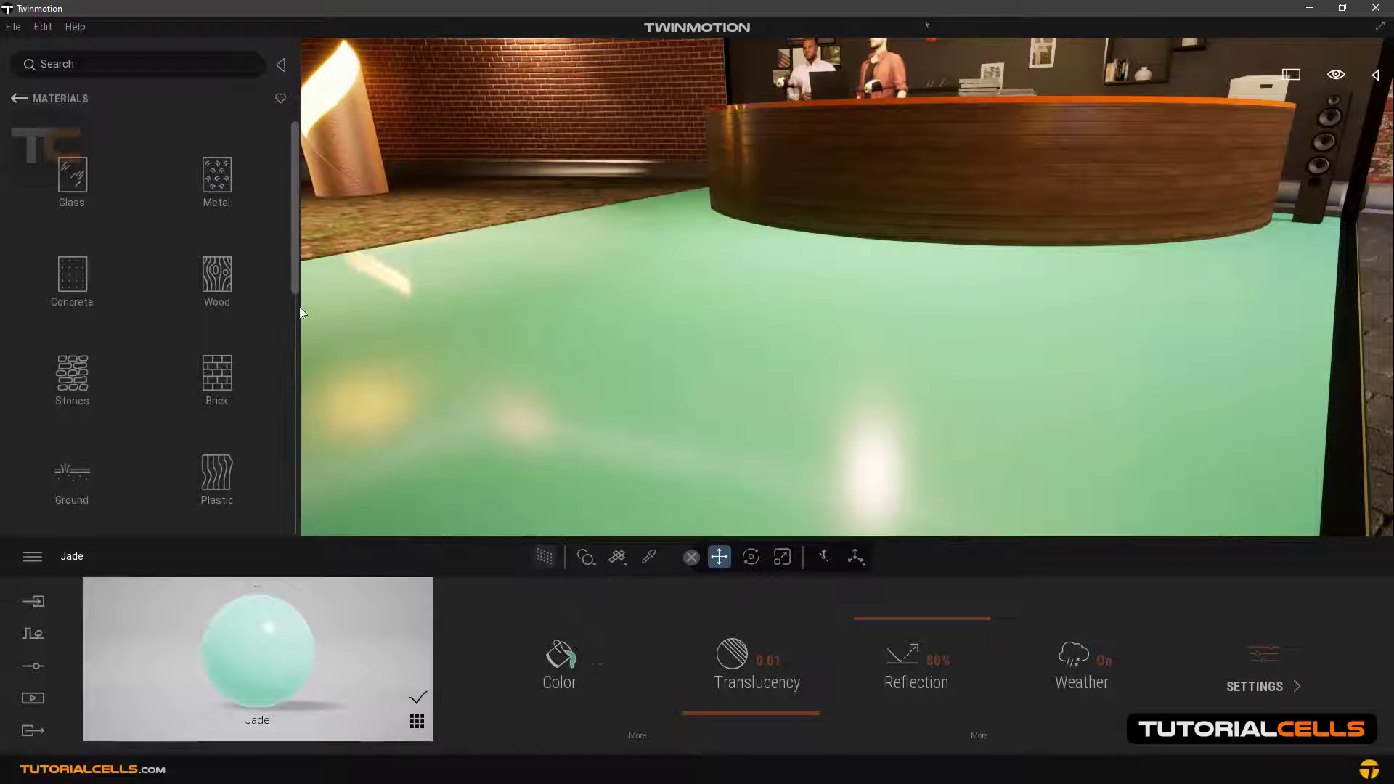
# Try Clay02 and Carved wood, then apply Wet plaster to the floor
pyautogui.scroll(-3)
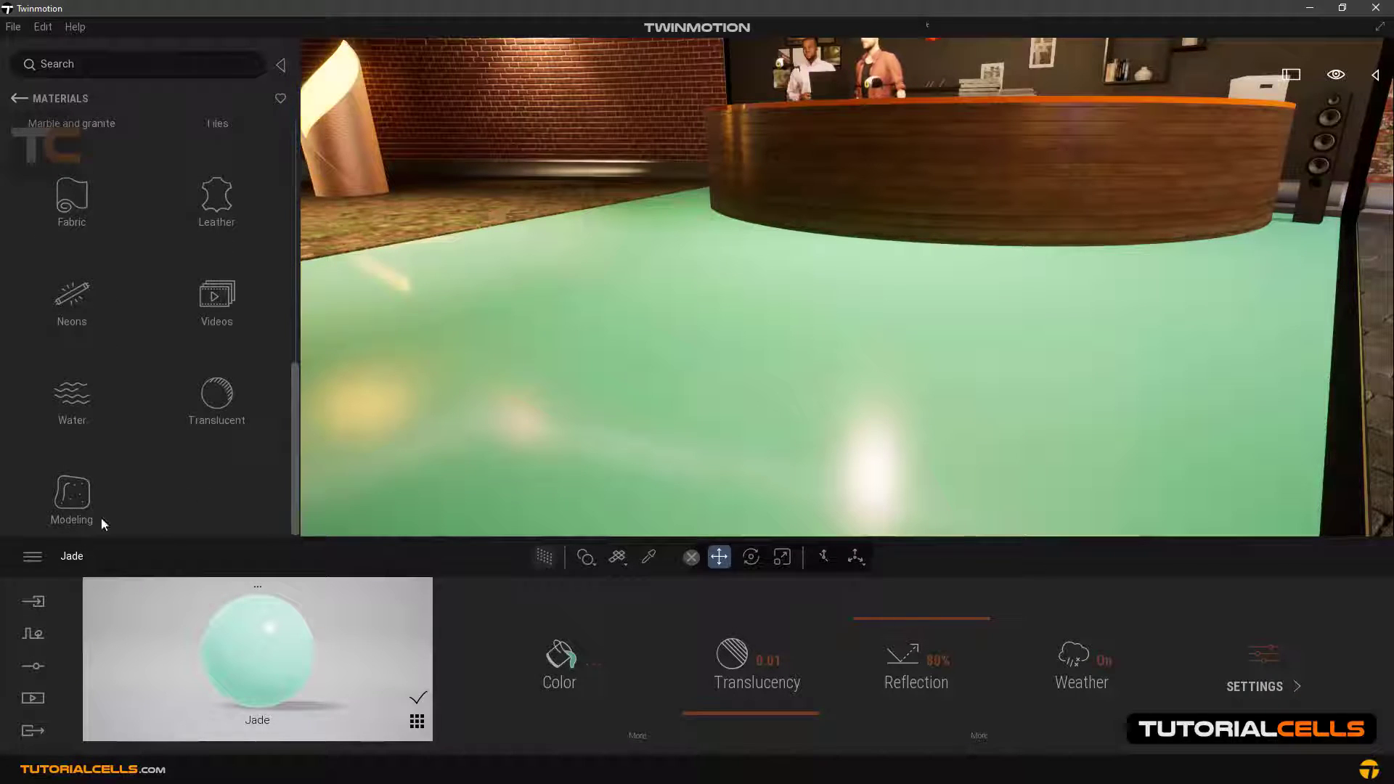
pyautogui.moveTo(71, 498)
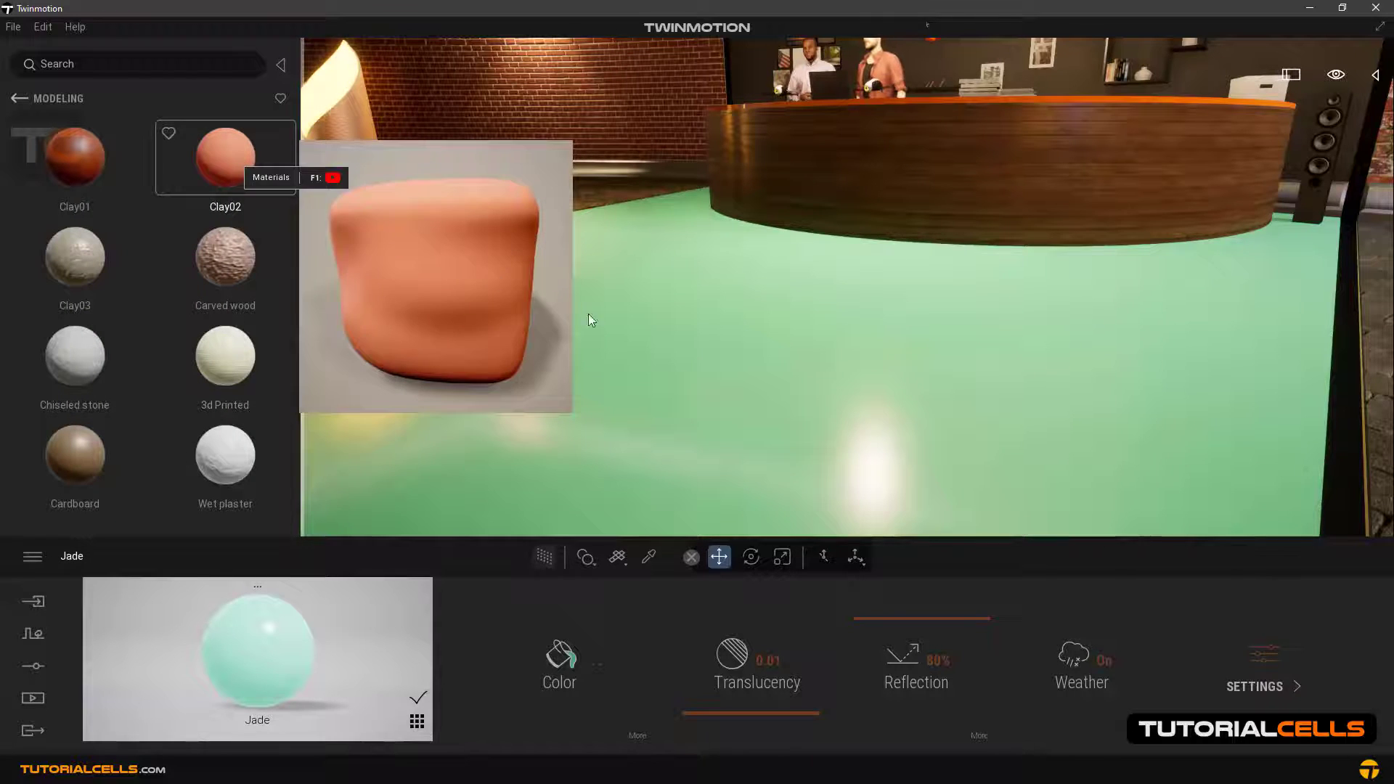
pyautogui.click(225, 158)
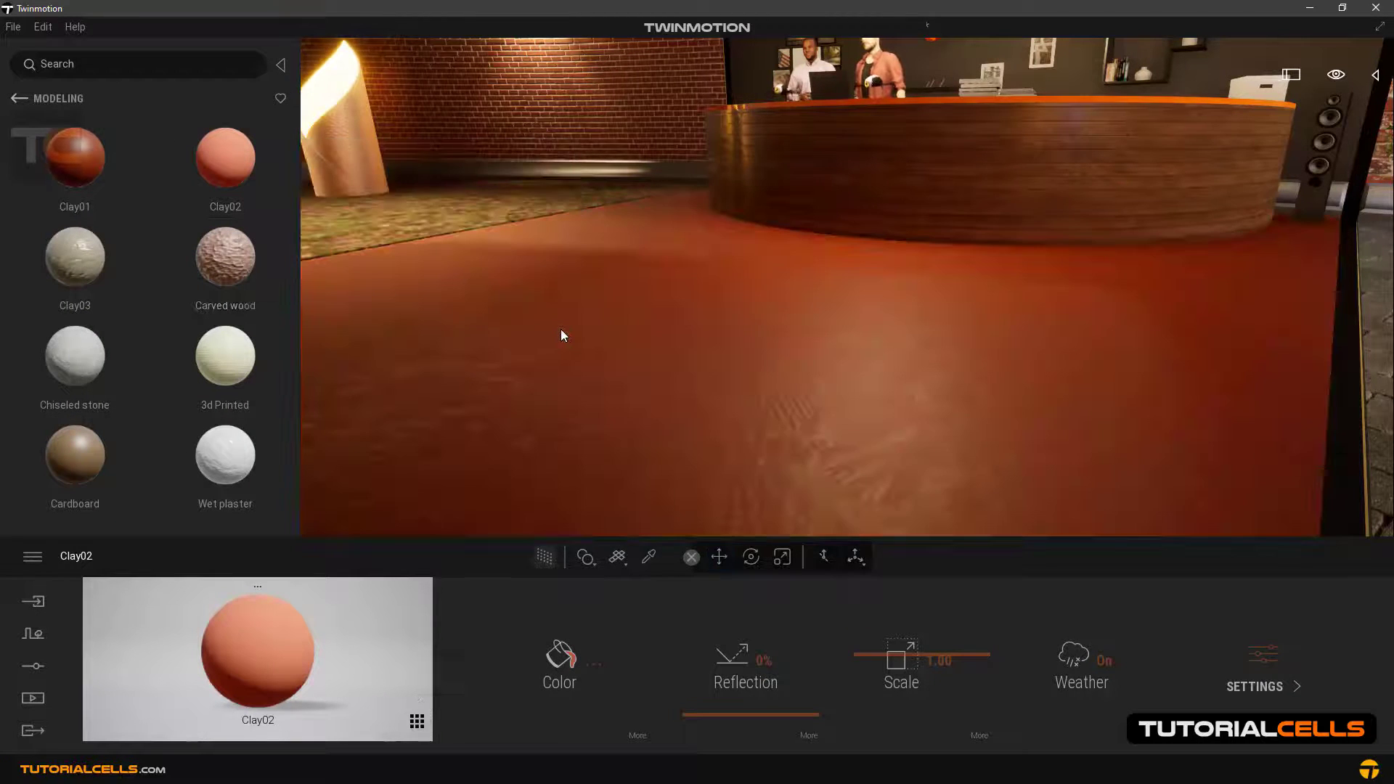
pyautogui.click(225, 257)
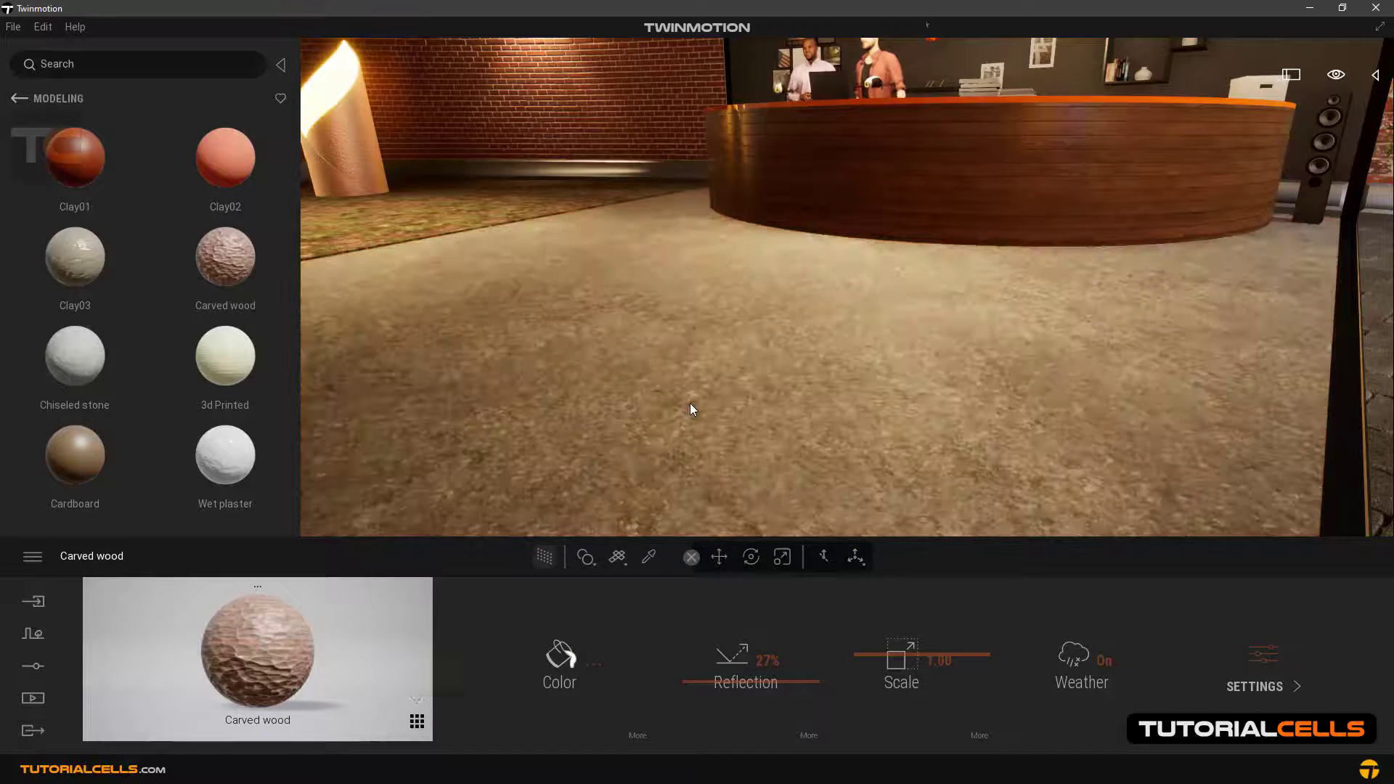
pyautogui.click(74, 357)
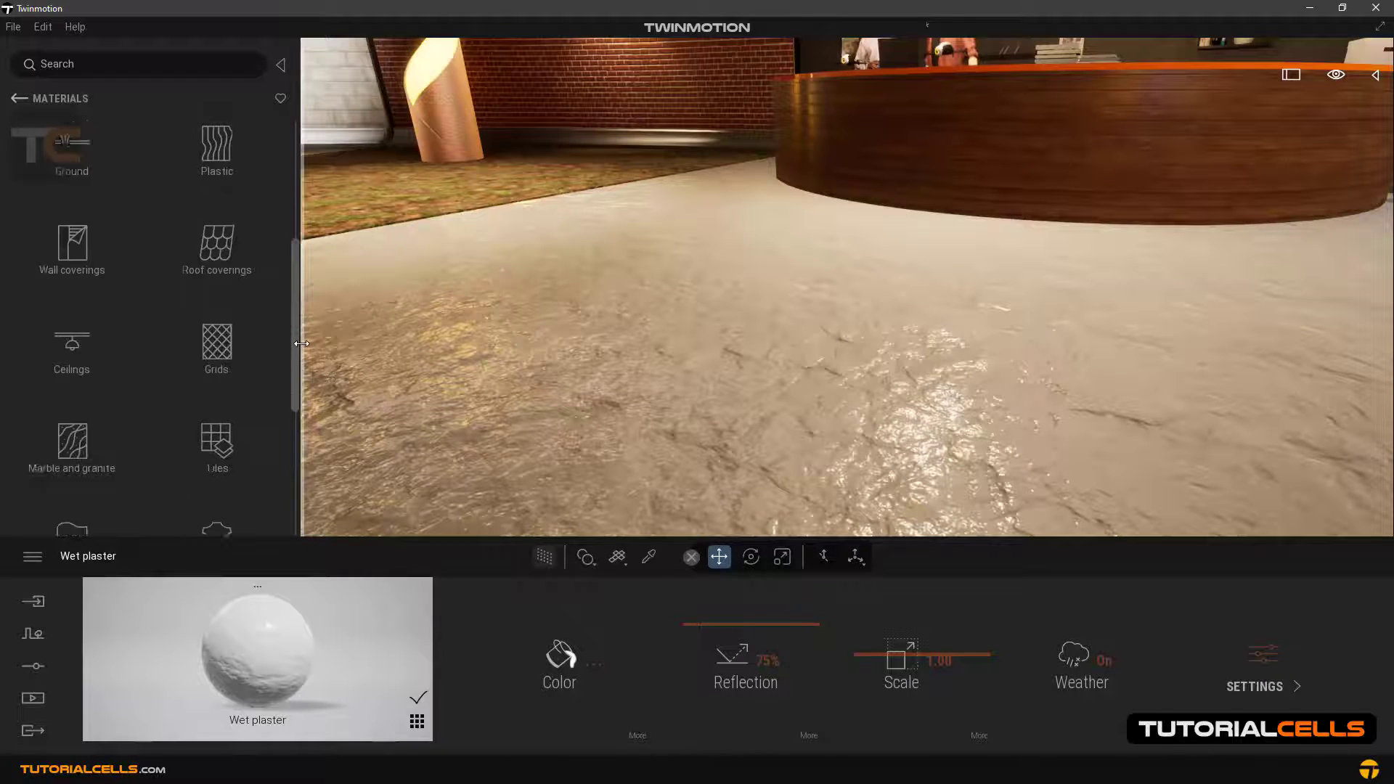
pyautogui.scroll(-3)
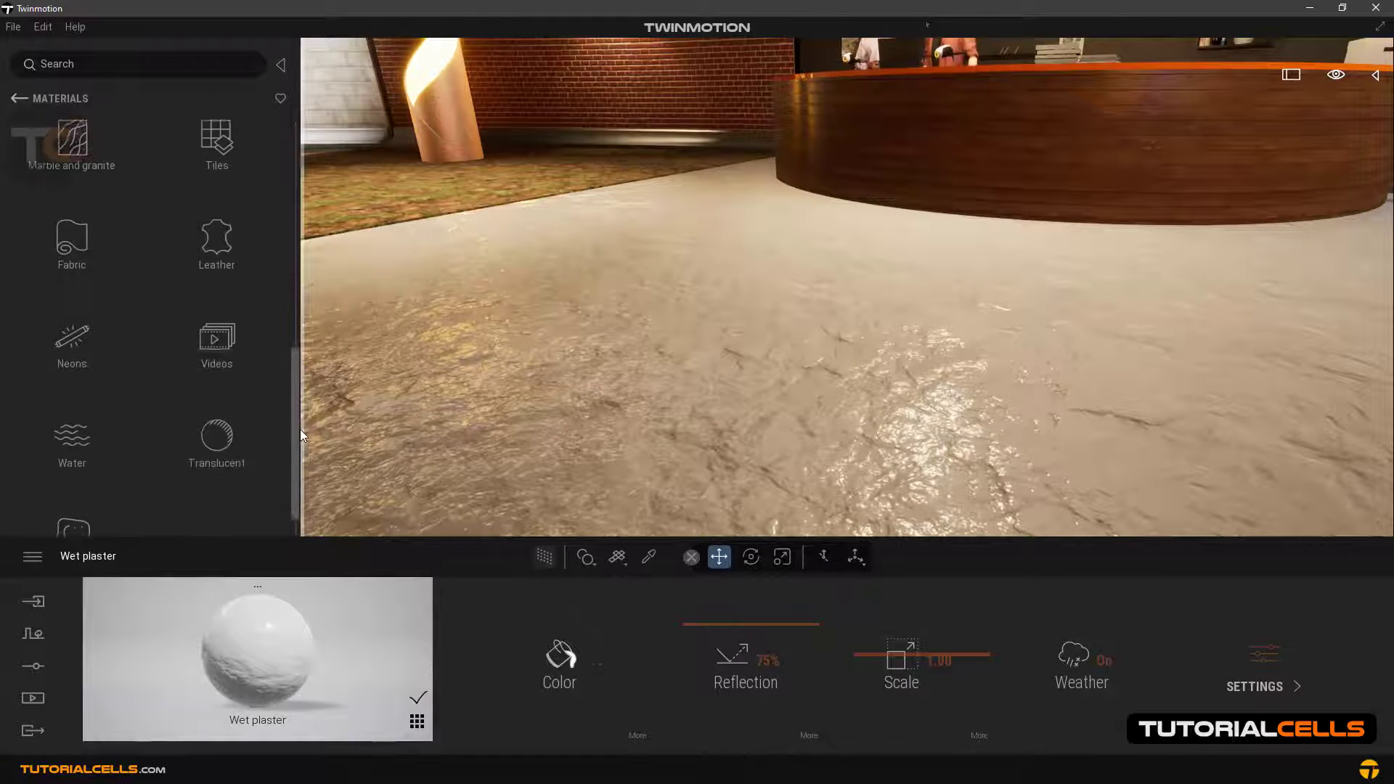